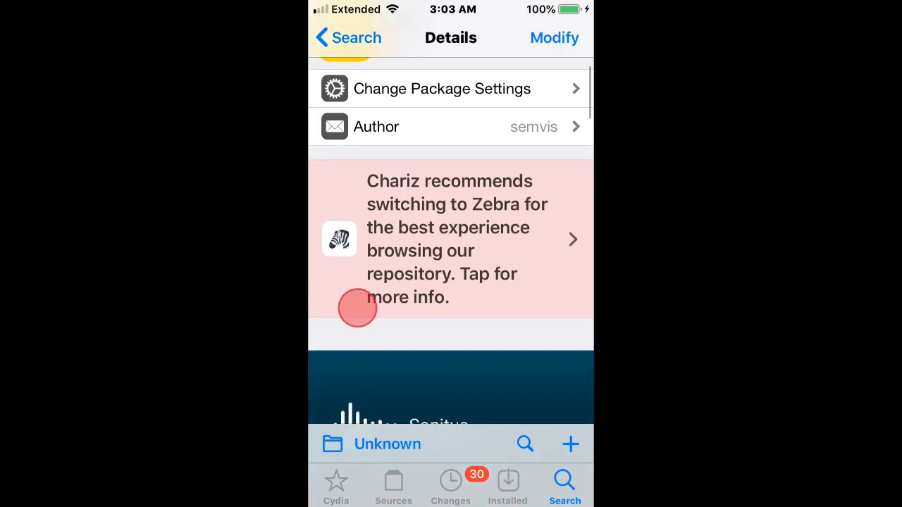
scroll(down, 3)
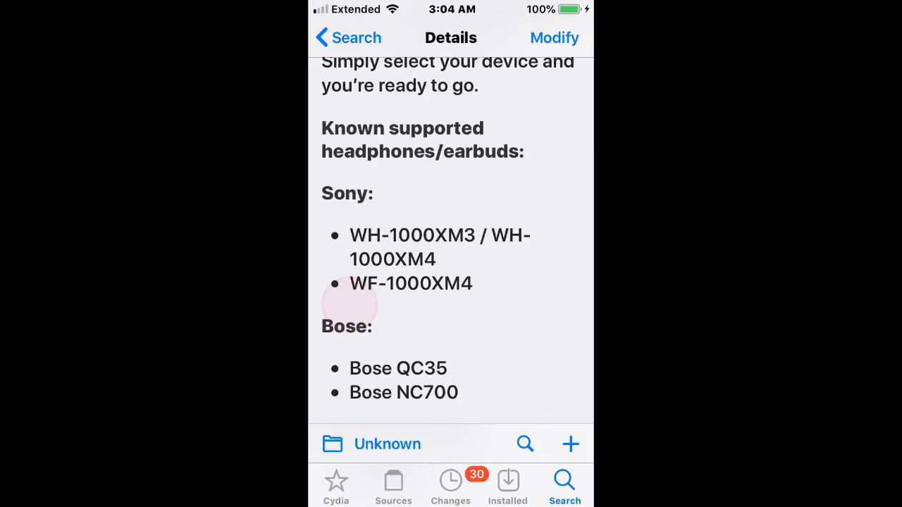
scroll(down, 3)
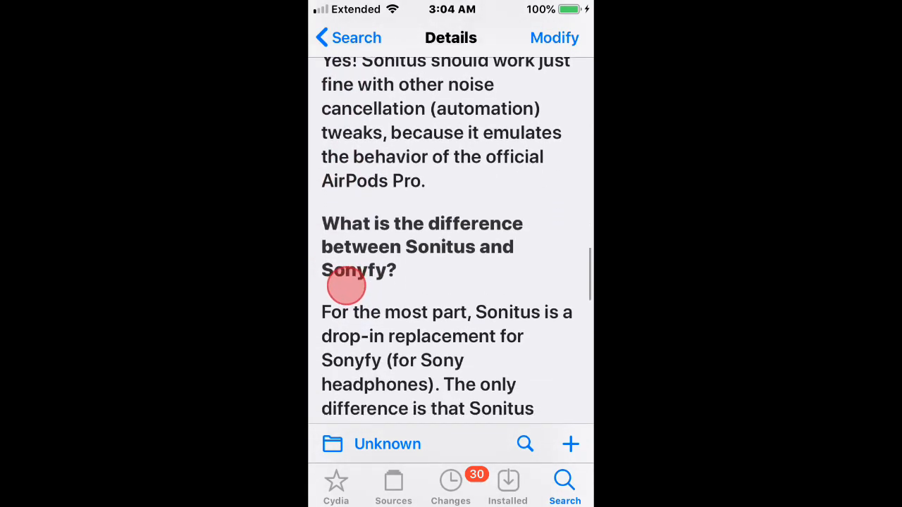
scroll(down, 3)
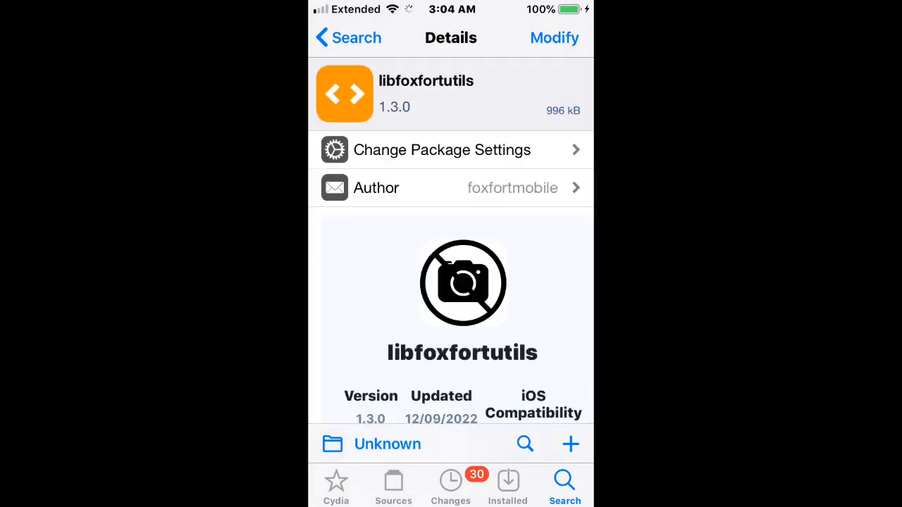
scroll(down, 3)
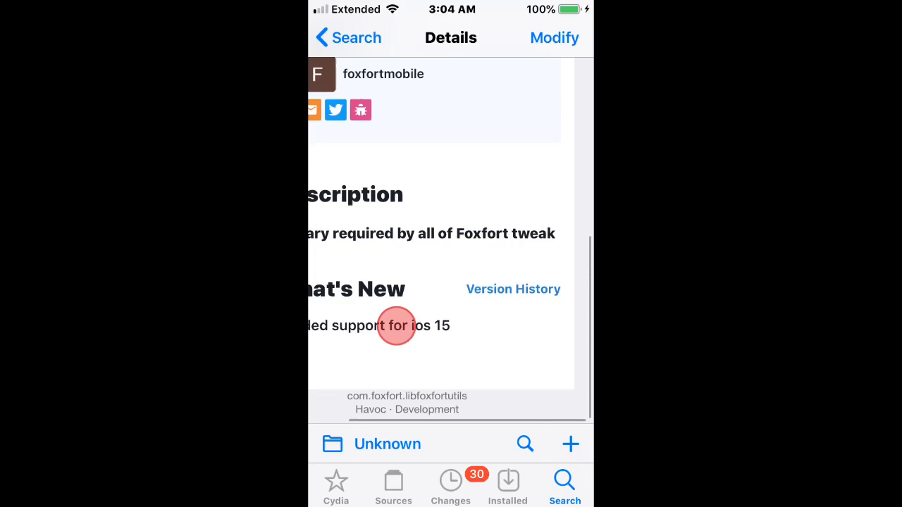
scroll(right, 3)
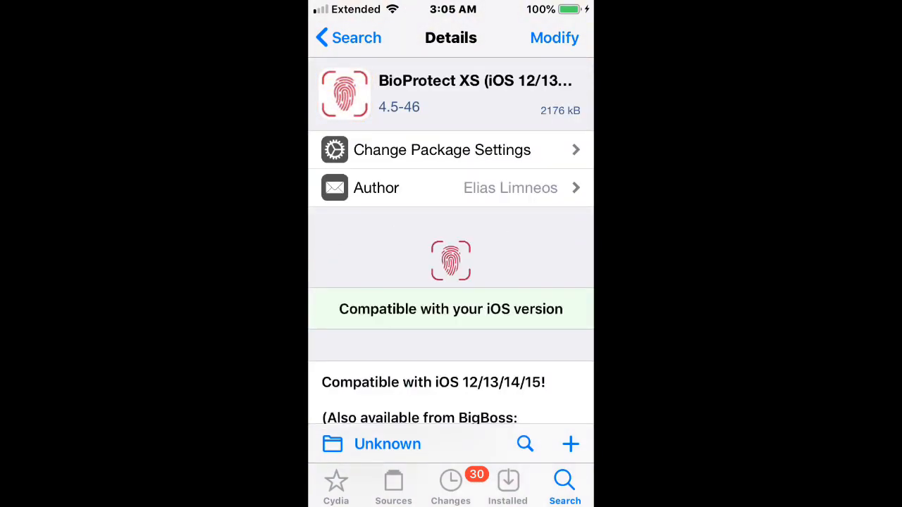
scroll(down, 3)
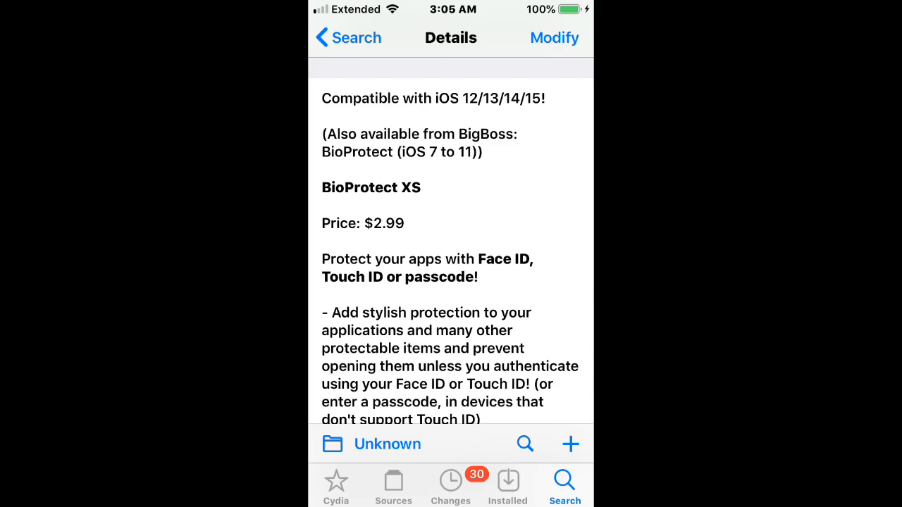
scroll(down, 3)
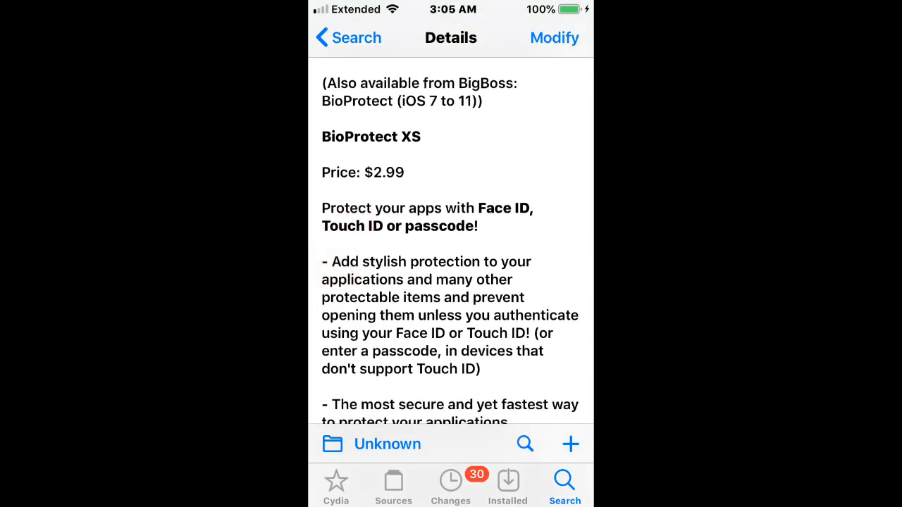
scroll(down, 3)
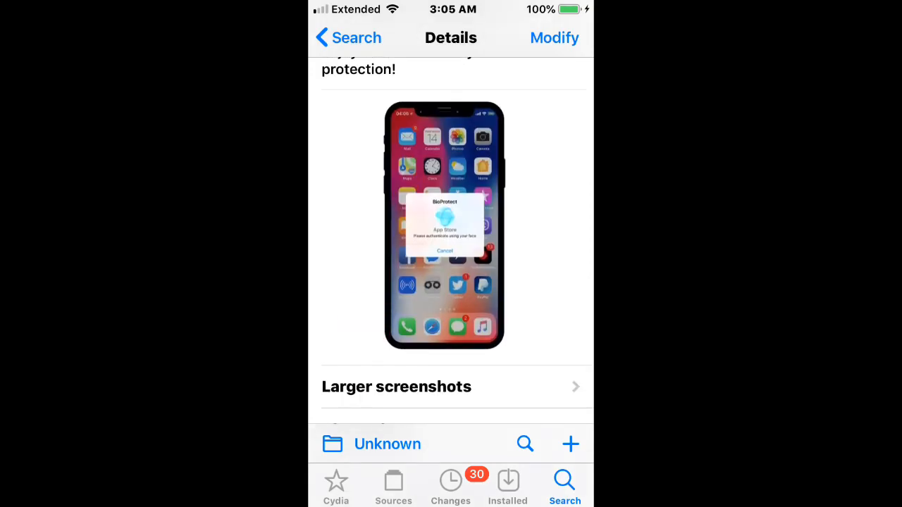
scroll(up, 3)
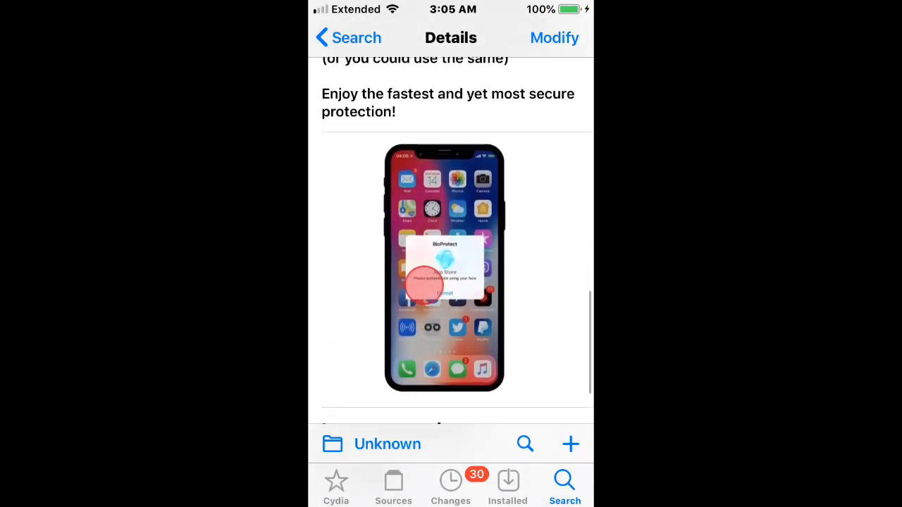
scroll(down, 3)
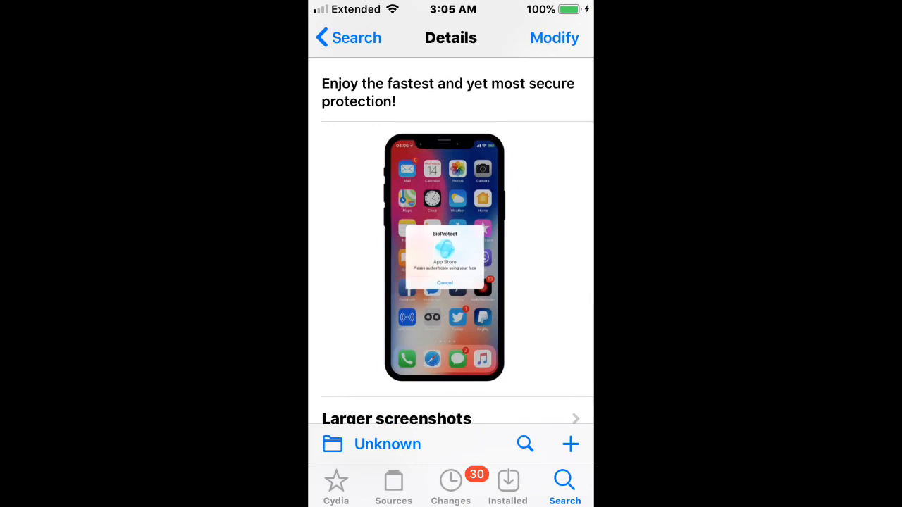
scroll(up, 3)
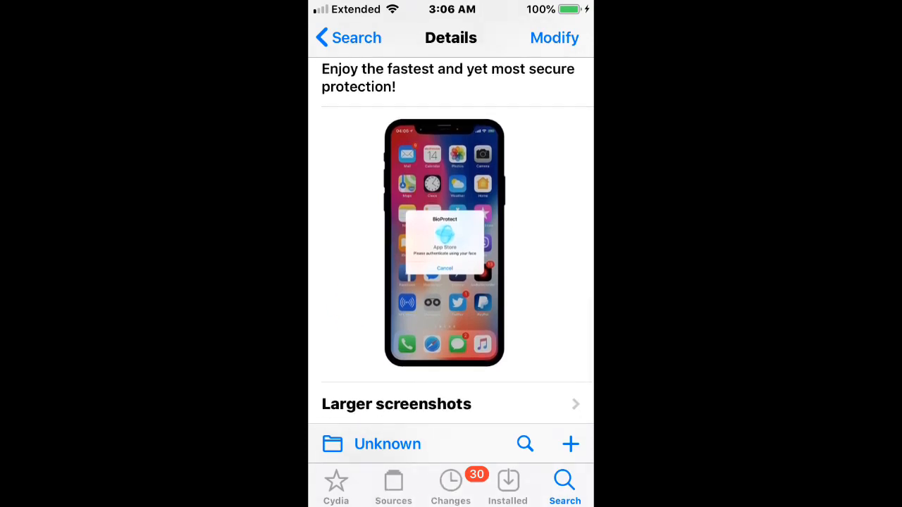
scroll(up, 3)
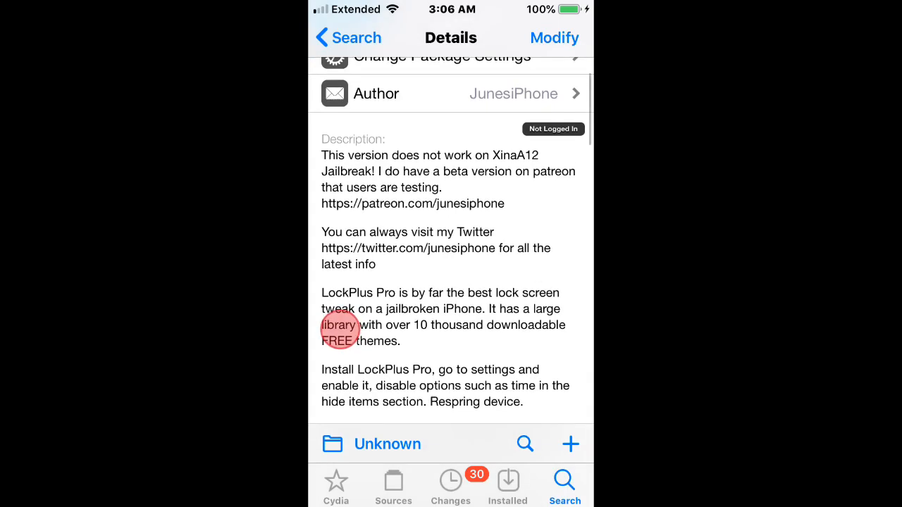
scroll(down, 3)
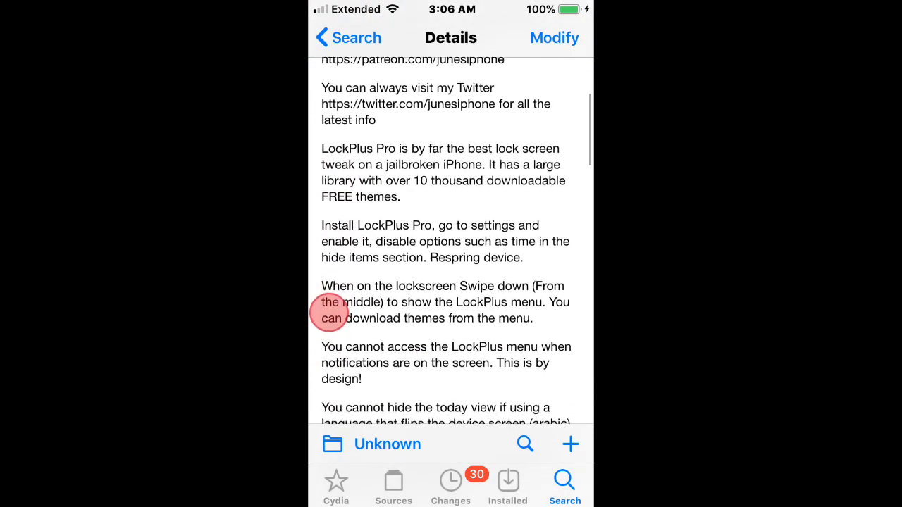
scroll(up, 3)
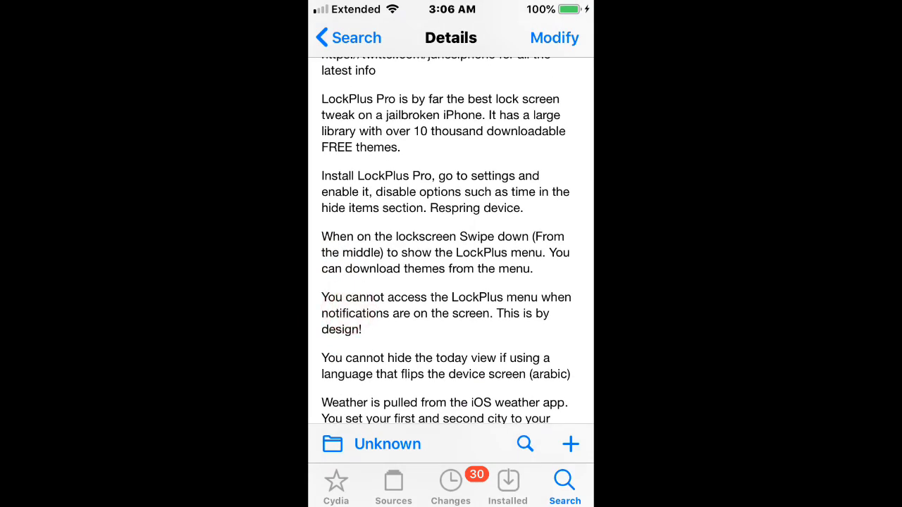
scroll(down, 3)
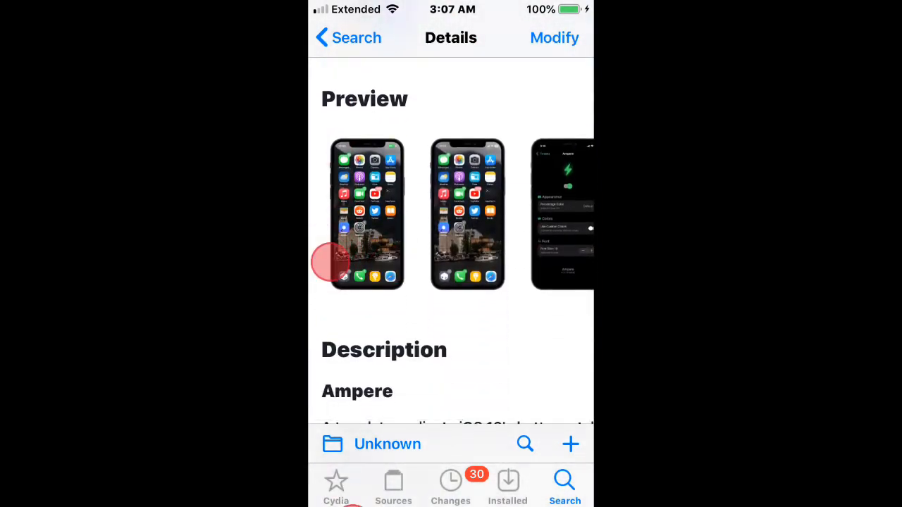
mouse_move(473, 331)
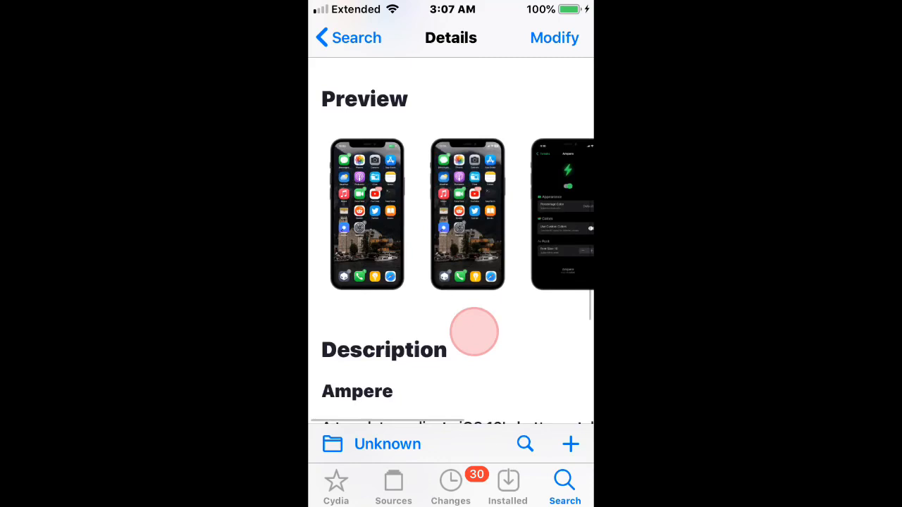
scroll(down, 3)
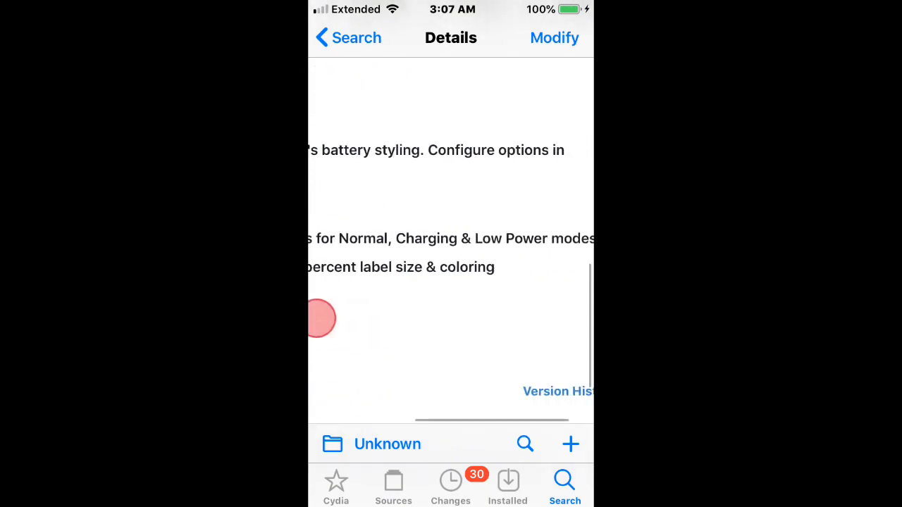
scroll(up, 3)
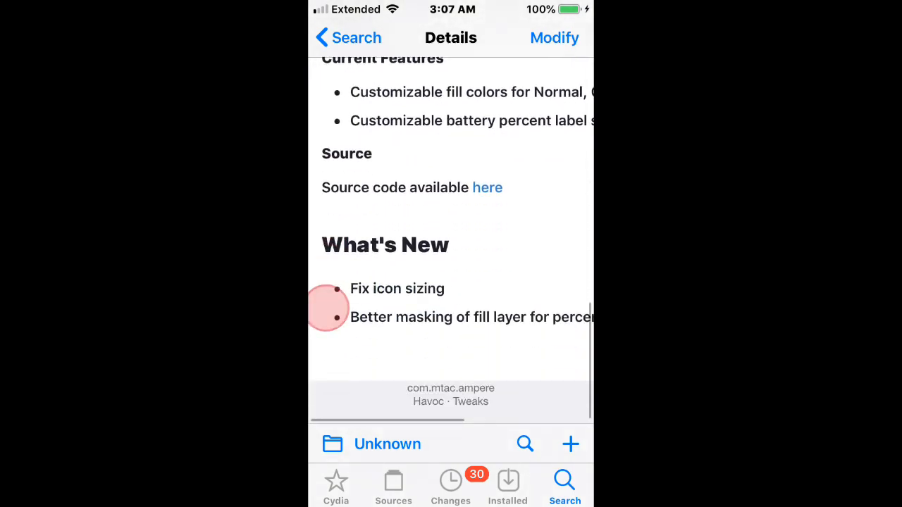
scroll(down, 3)
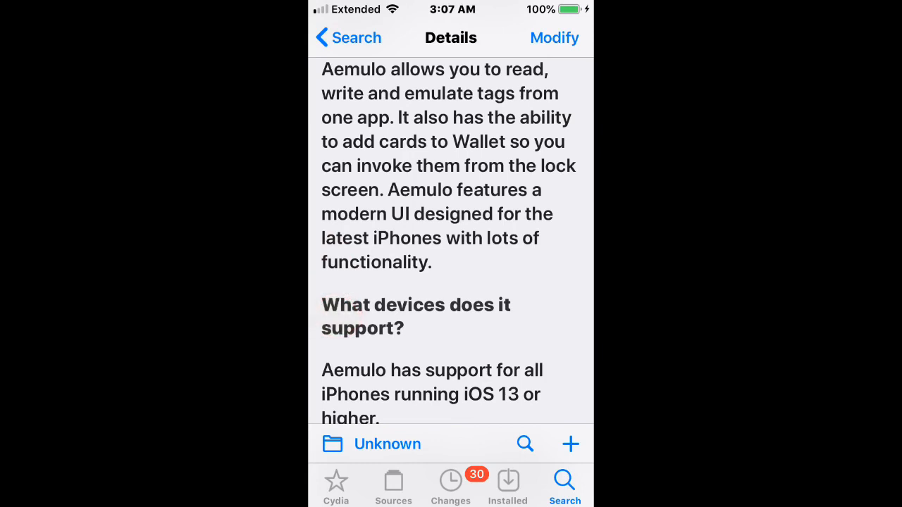
scroll(down, 3)
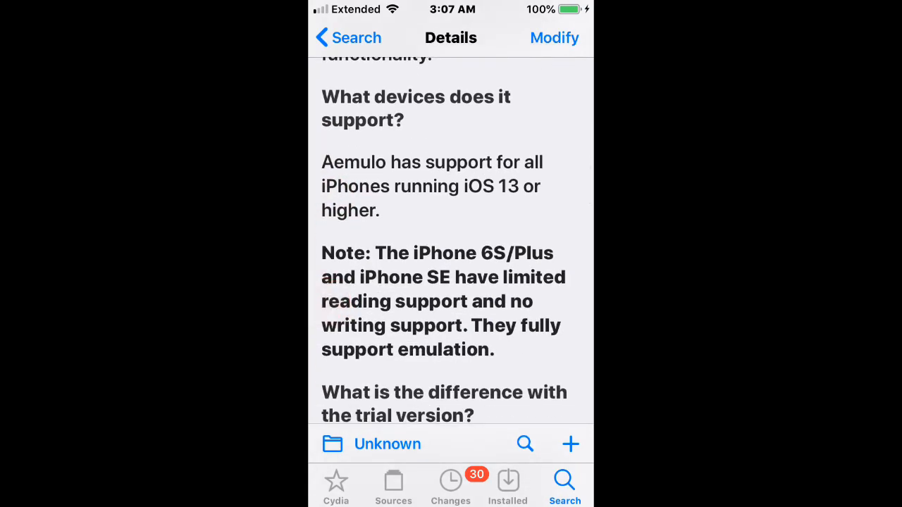
scroll(up, 3)
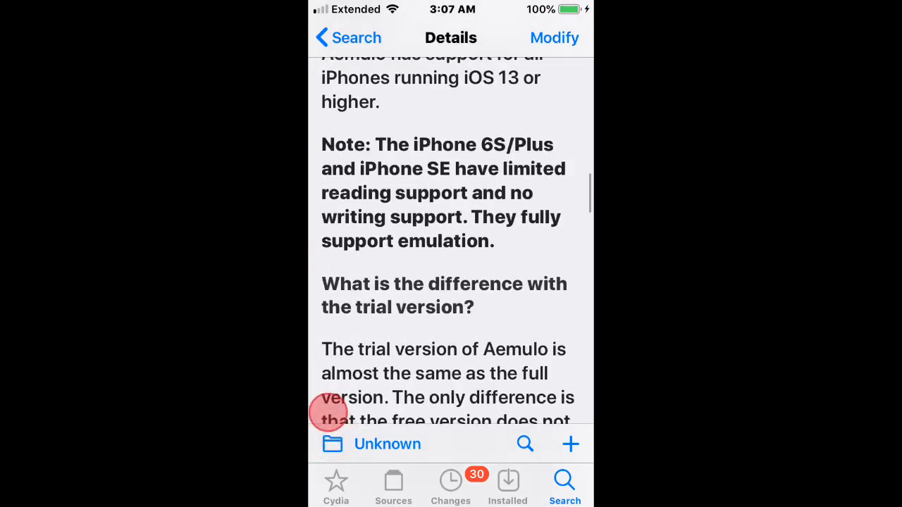
scroll(down, 3)
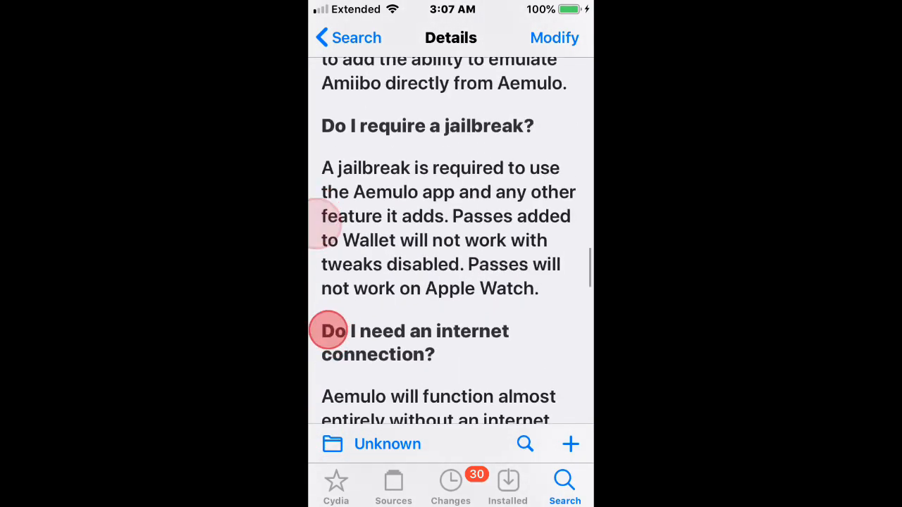
scroll(up, 3)
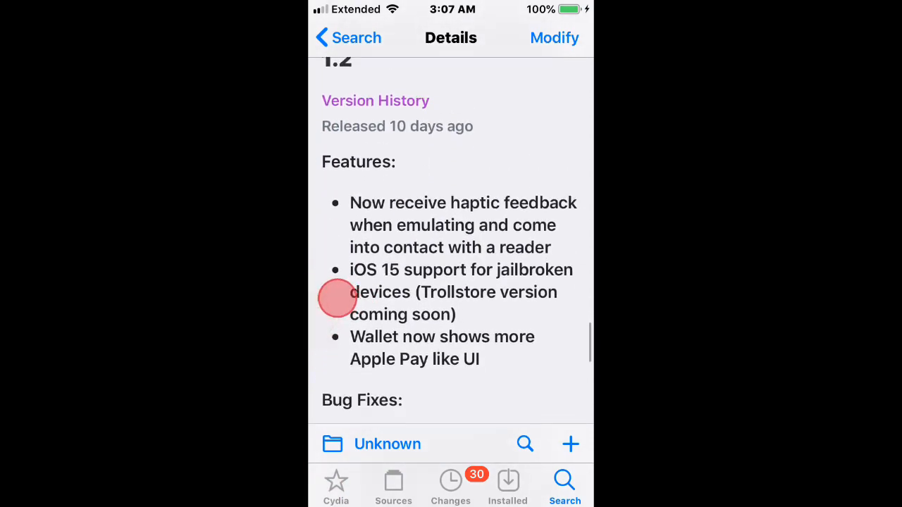
scroll(up, 3)
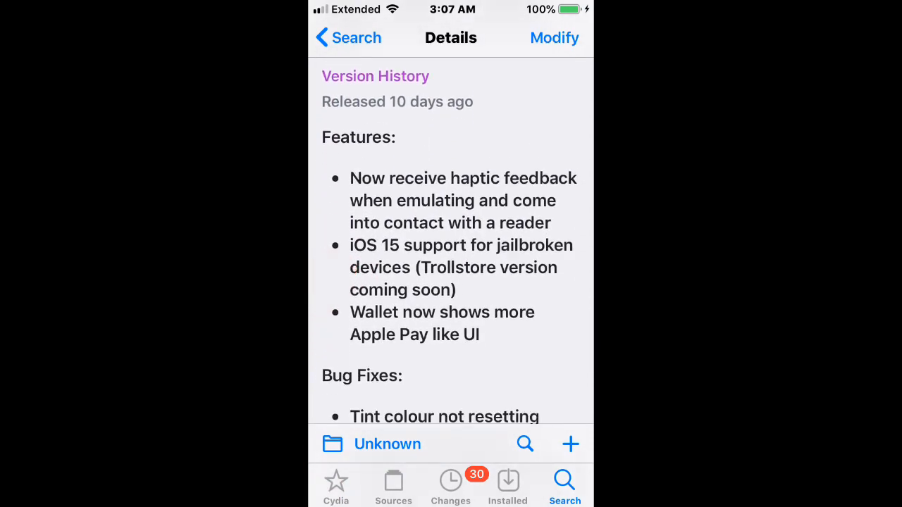
scroll(down, 3)
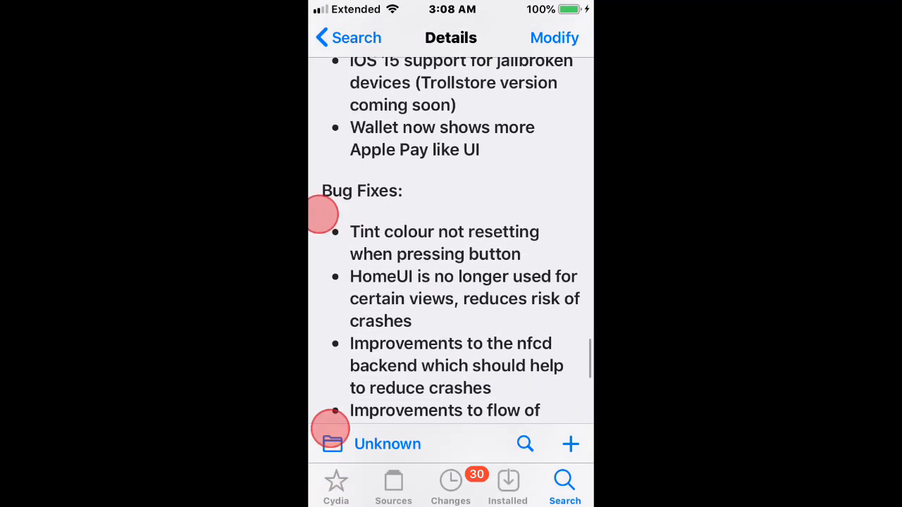
scroll(down, 3)
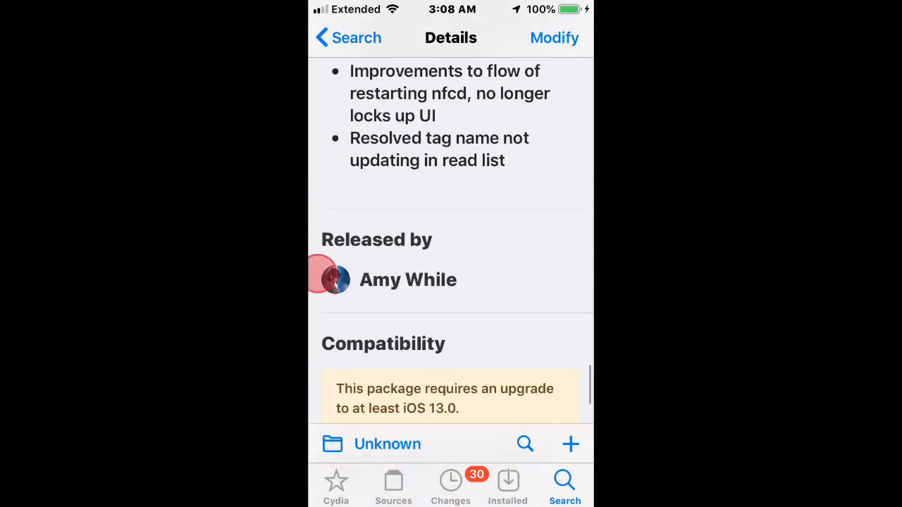
scroll(up, 3)
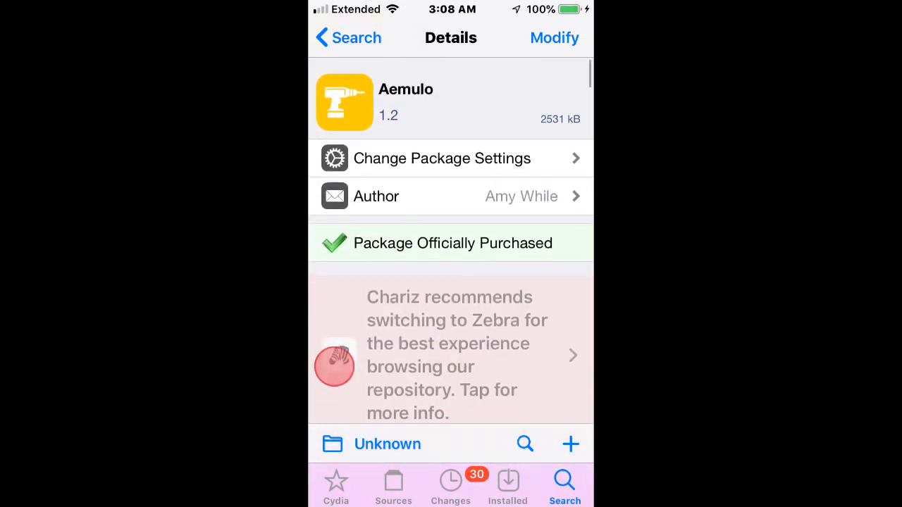
scroll(down, 3)
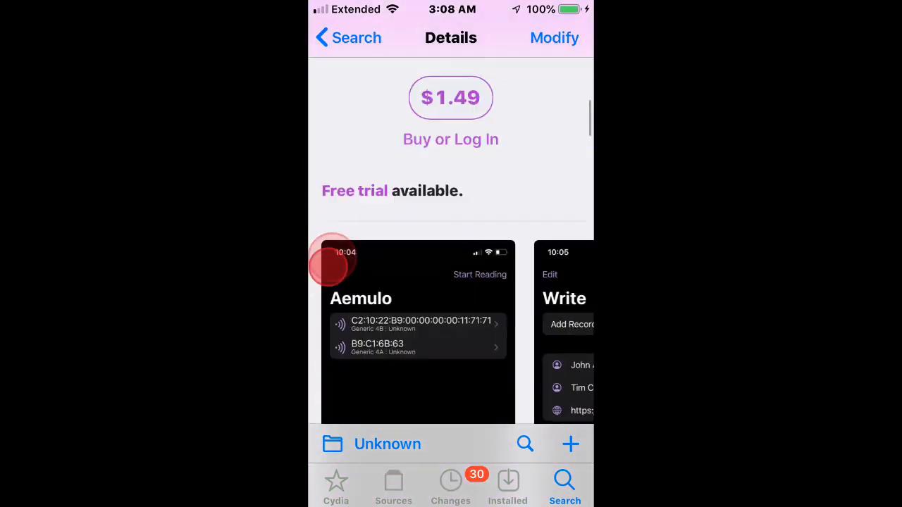
scroll(down, 3)
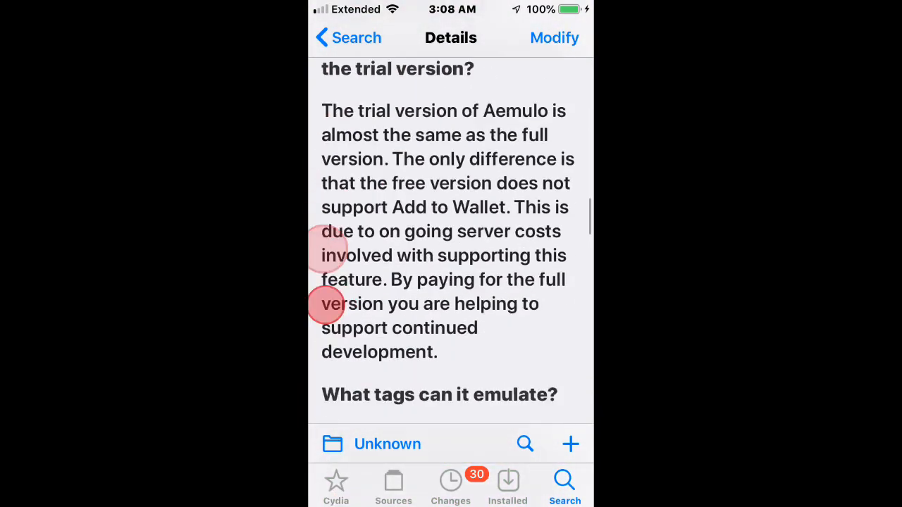
scroll(down, 3)
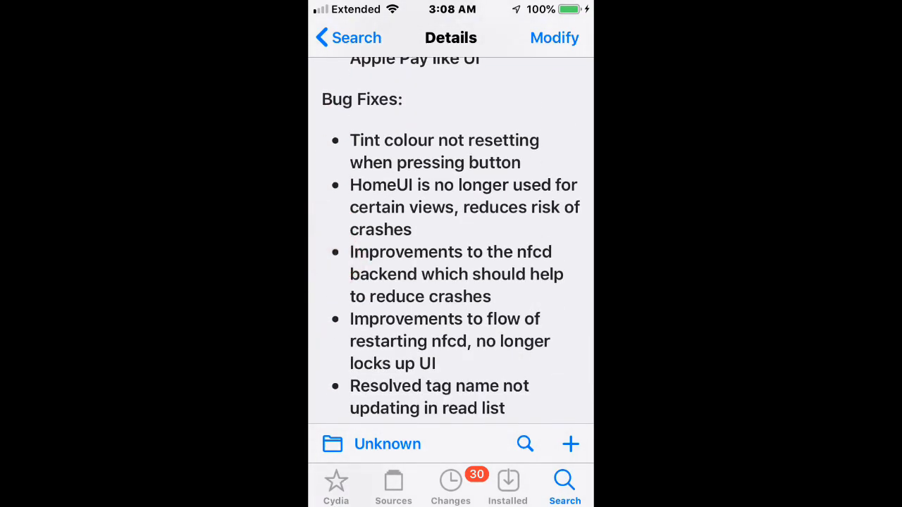
scroll(up, 3)
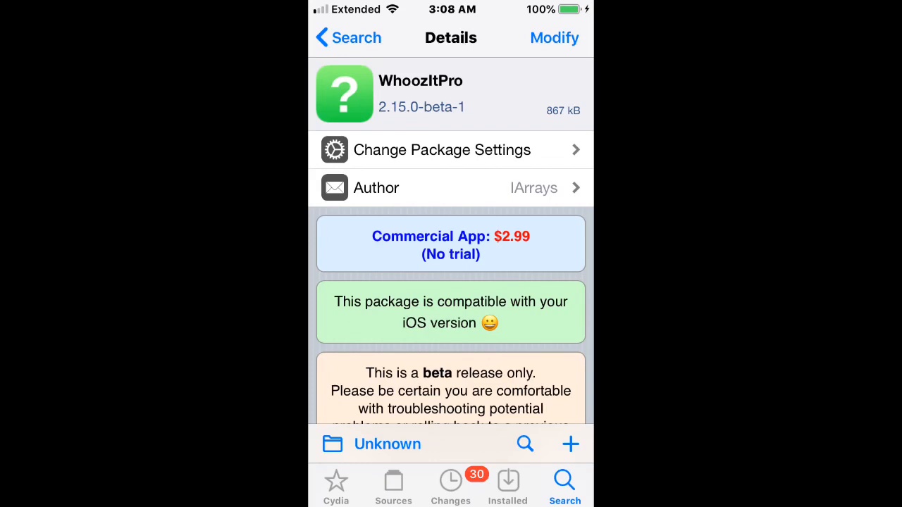
scroll(down, 3)
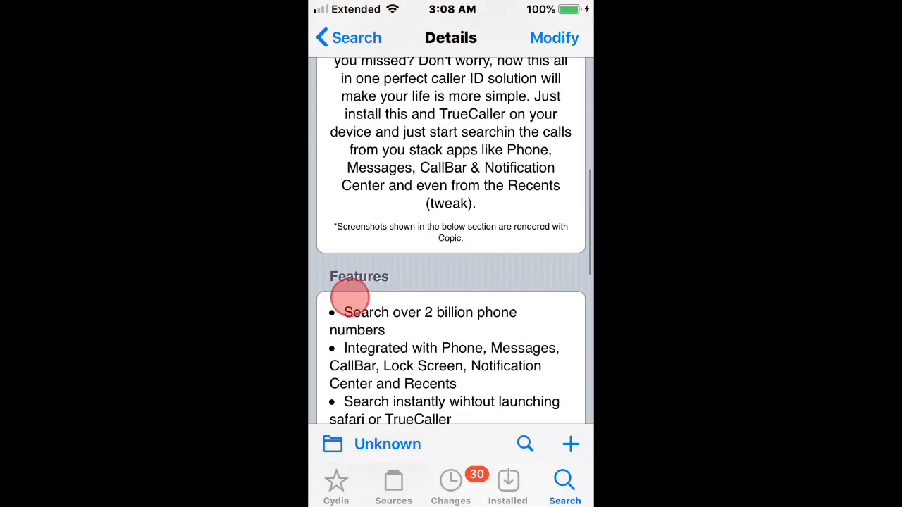
scroll(down, 3)
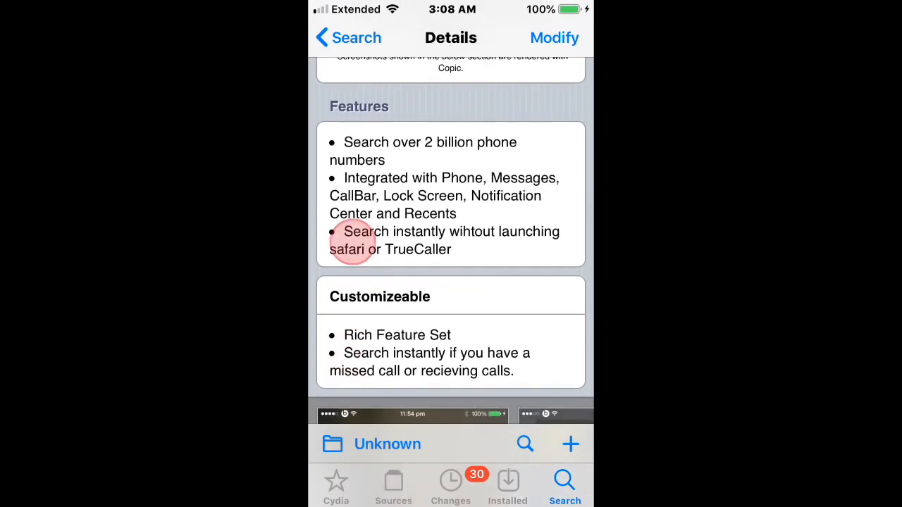